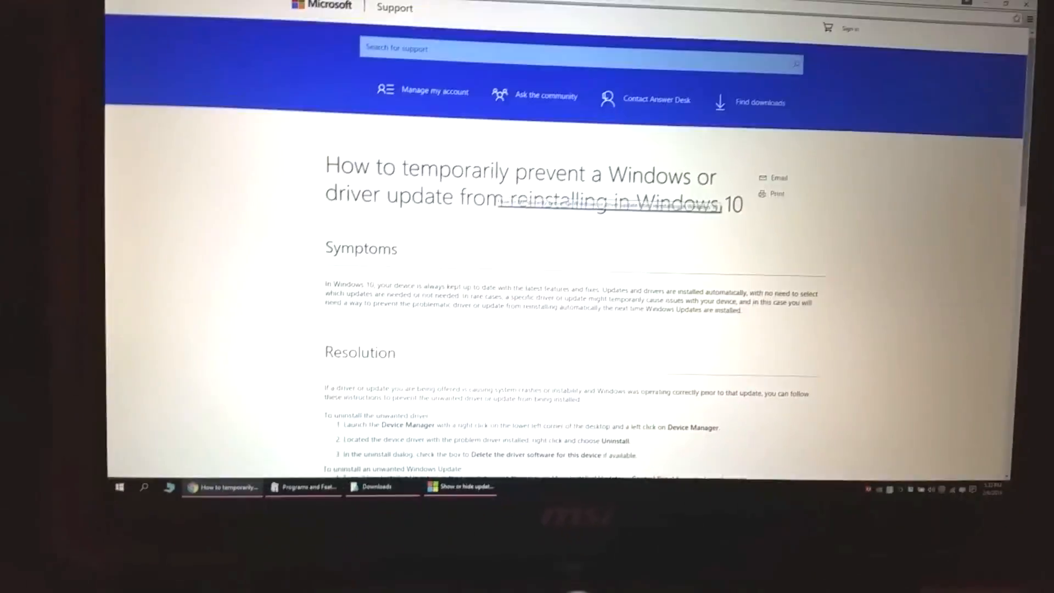
Step: Run the downloaded wushowhide.diagcab troubleshooter from the article's Resolution section
scroll("down", 3)
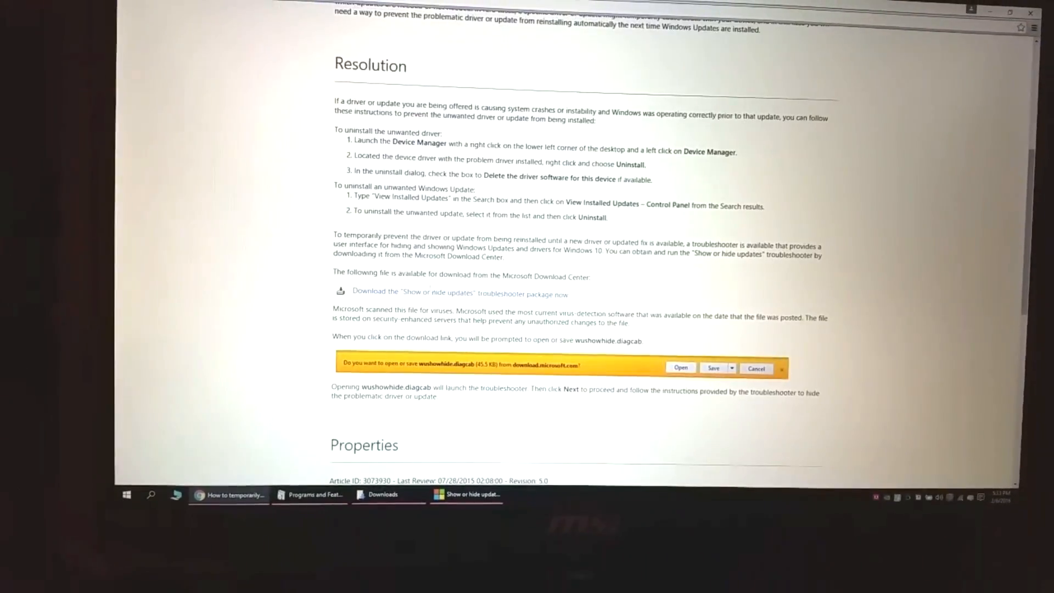
left_click(680, 368)
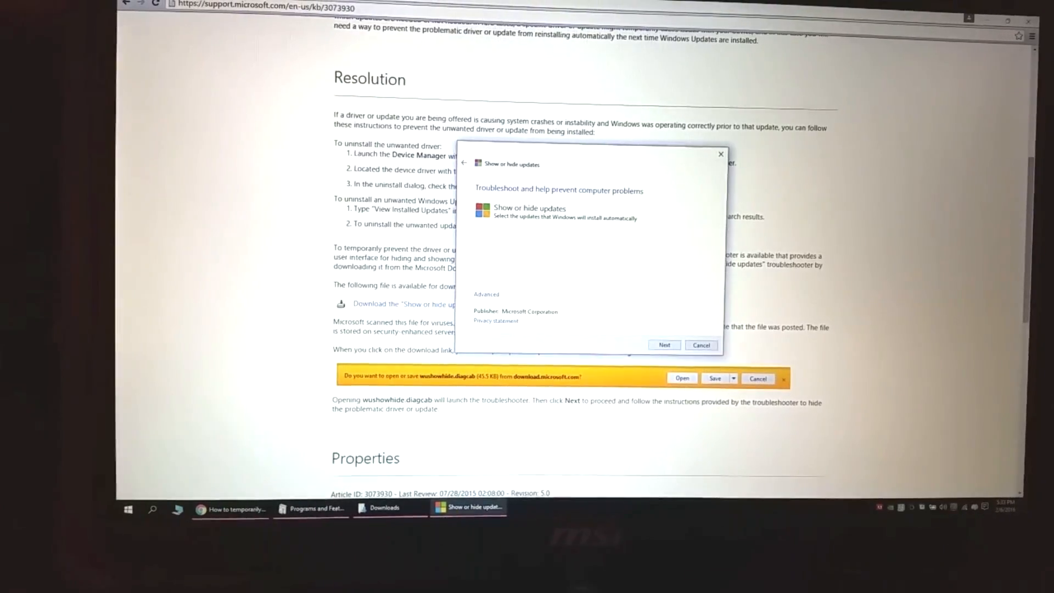
Step: Advance the Show or hide updates troubleshooter to its next page
left_click(663, 344)
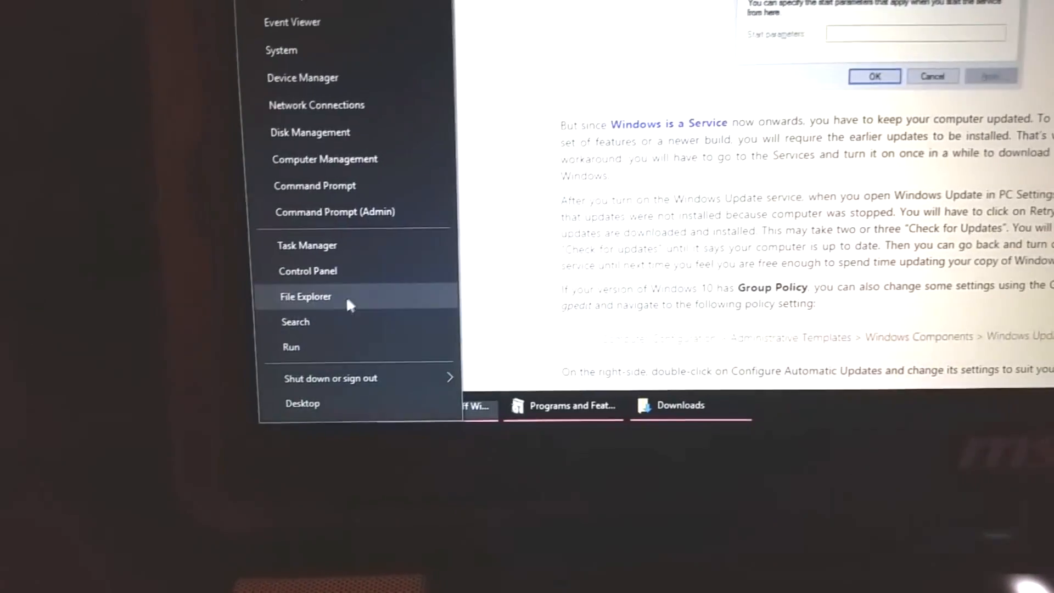
Step: Reach the Services console via Control Panel's Administrative Tools
left_click(307, 271)
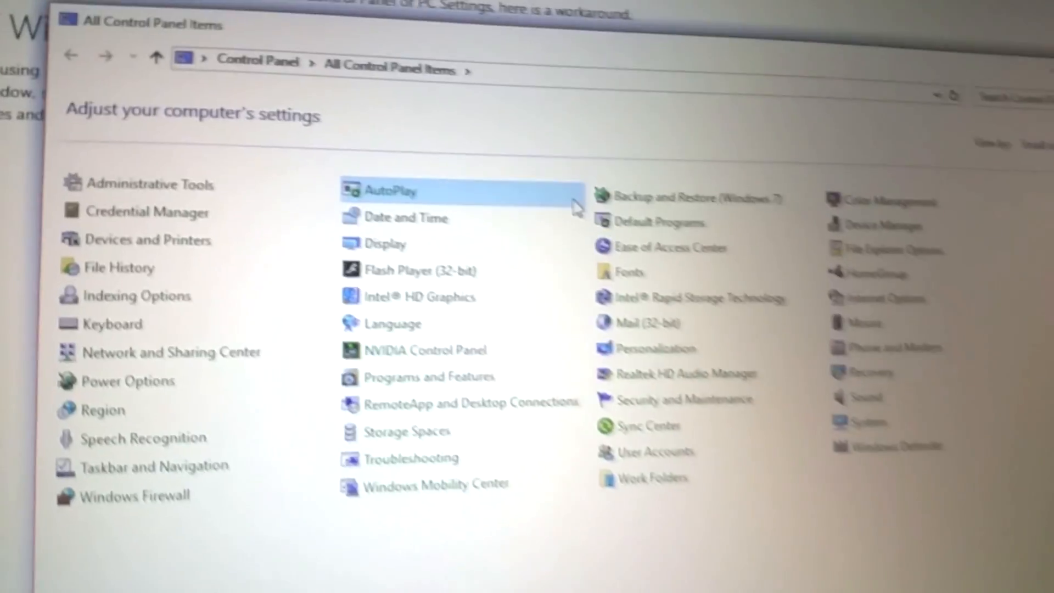
double_click(156, 184)
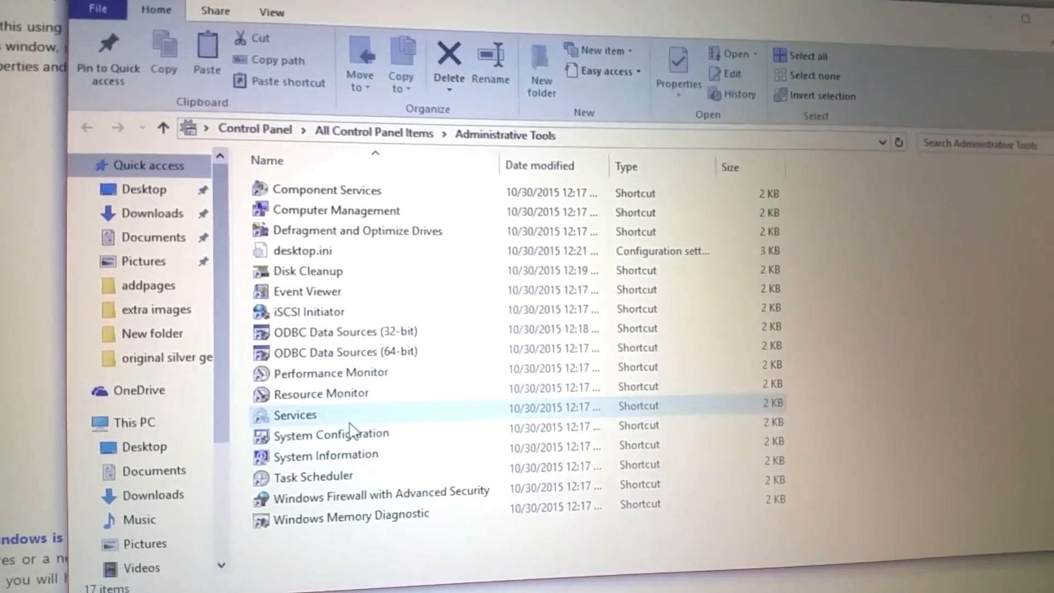
double_click(294, 415)
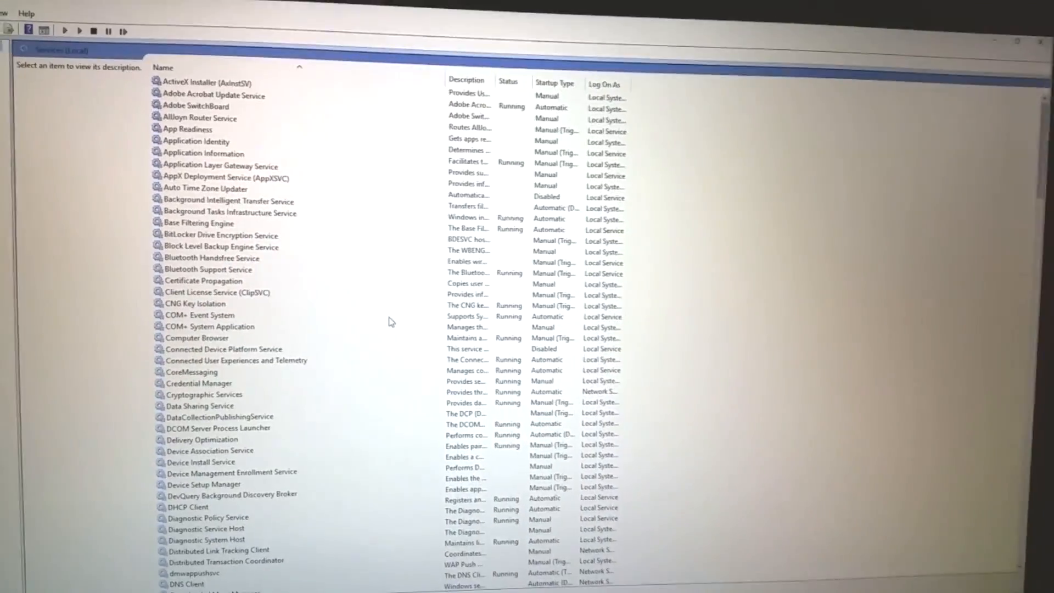
Step: Select the Windows Update service in the list to show its description
scroll("down", 3)
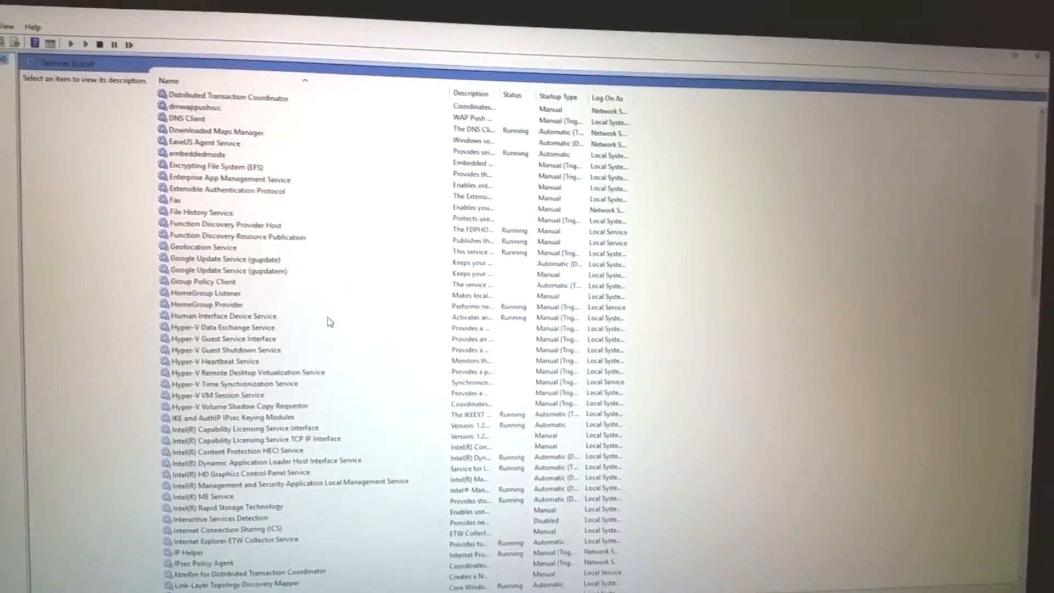
scroll("down", 3)
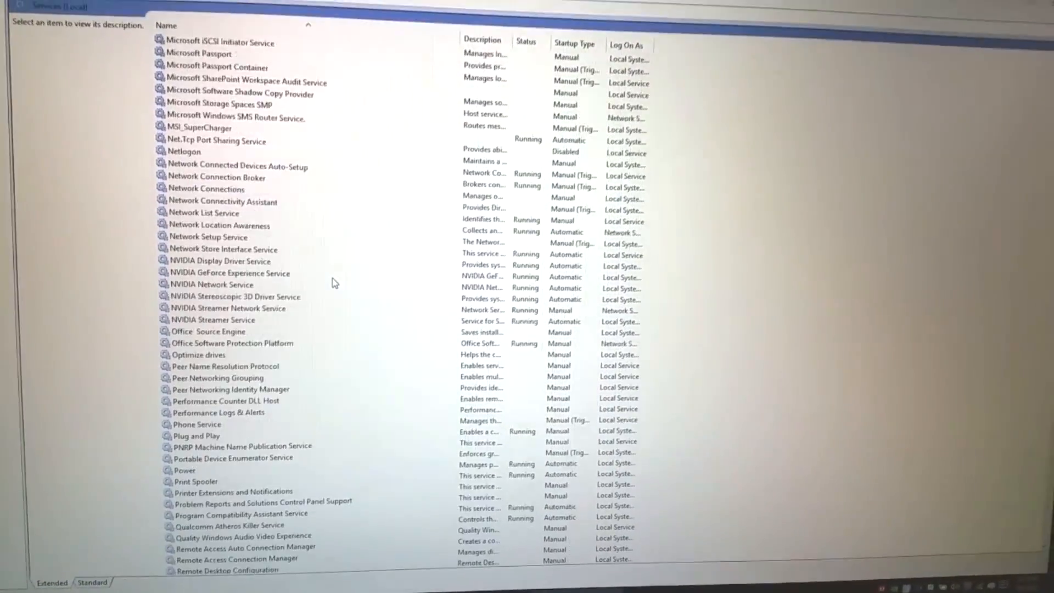
scroll("down", 3)
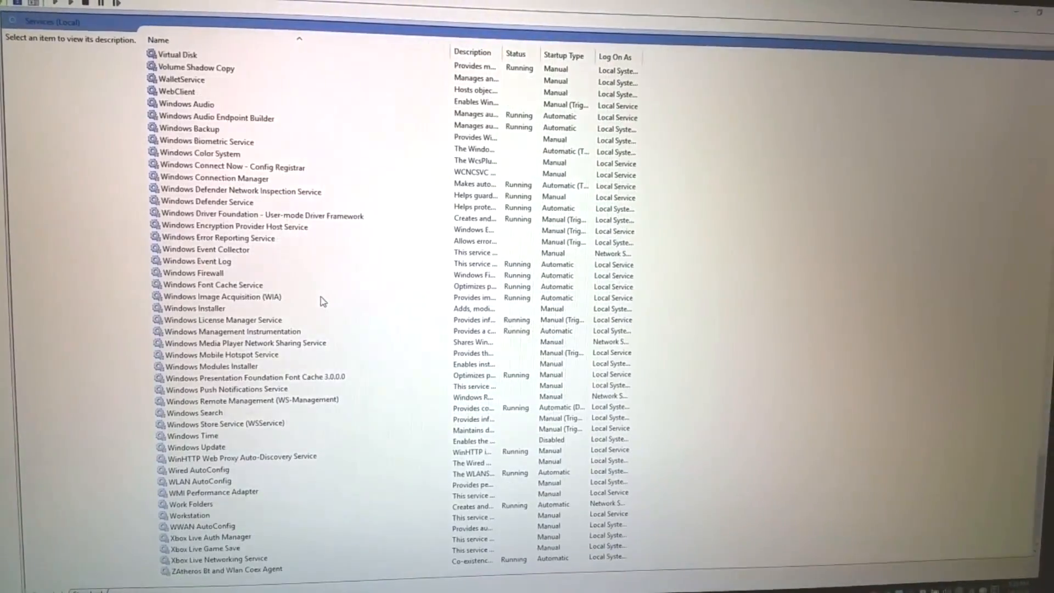
left_click(196, 447)
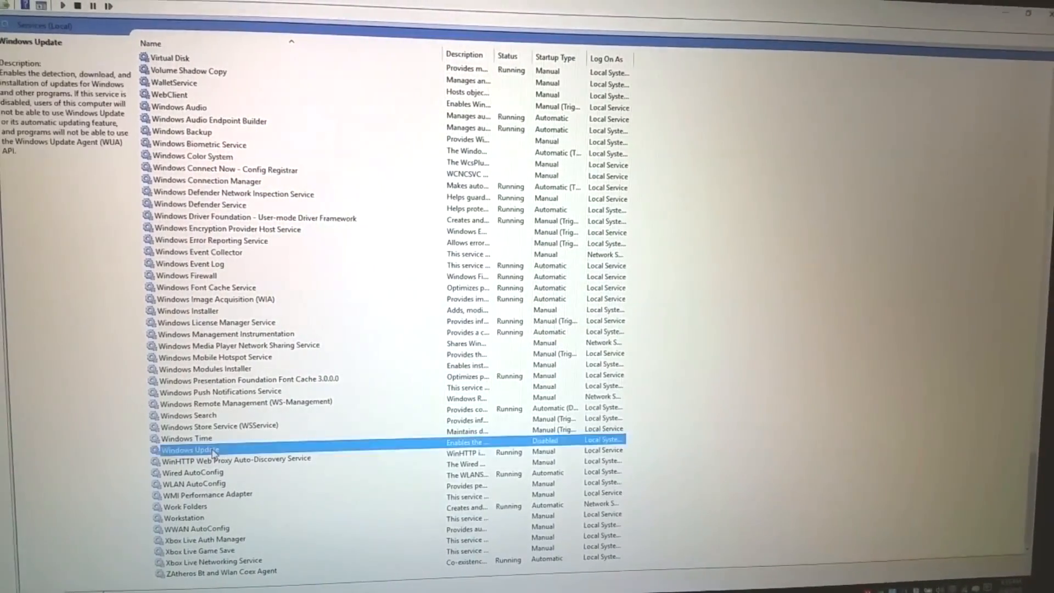
Step: In Windows Update's properties, set Startup type to Disabled and confirm
right_click(191, 449)
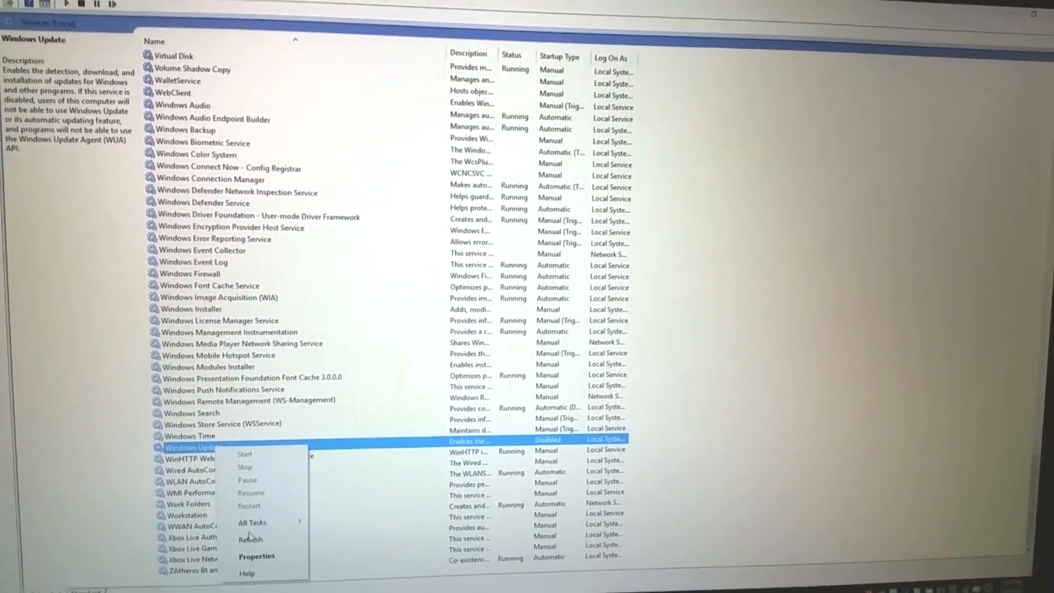
left_click(256, 555)
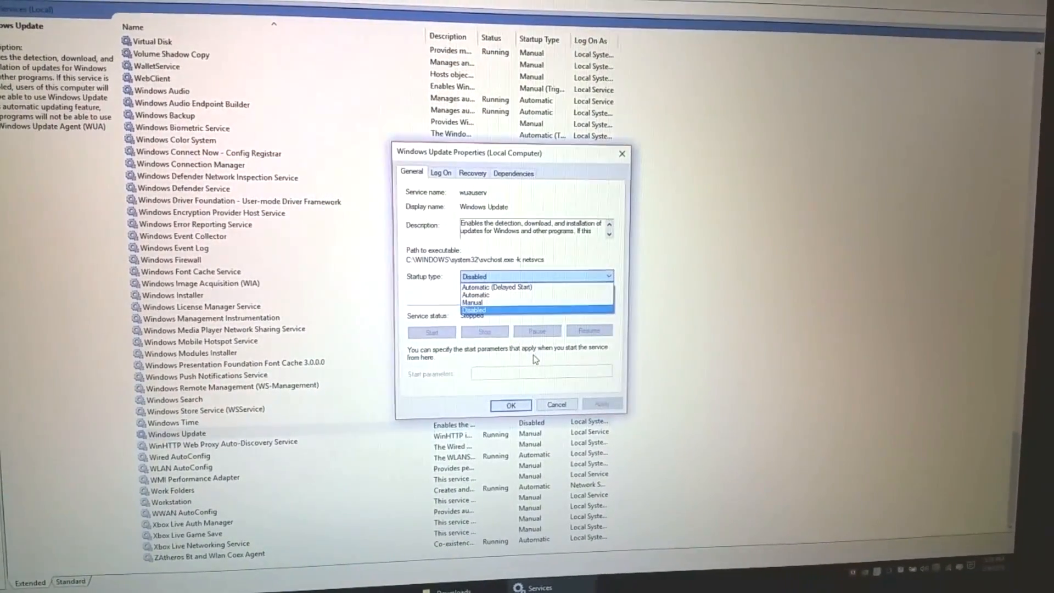
left_click(474, 309)
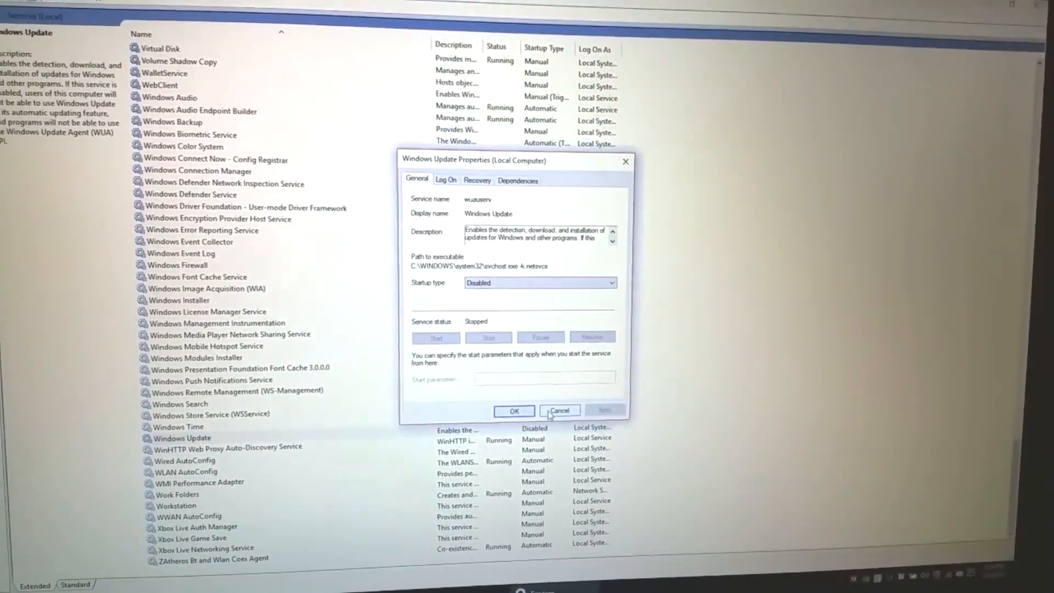
left_click(560, 411)
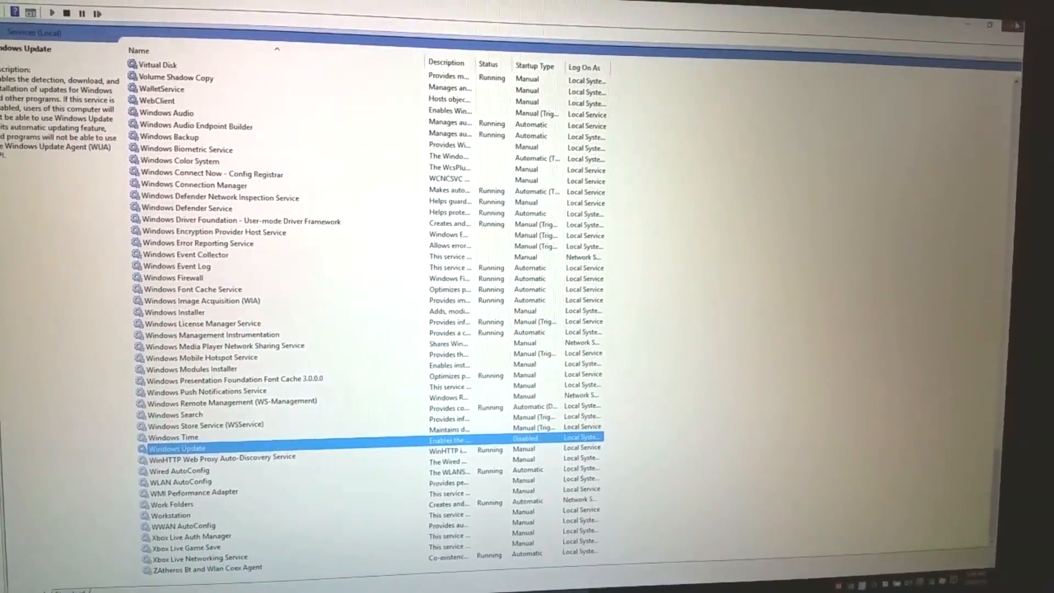